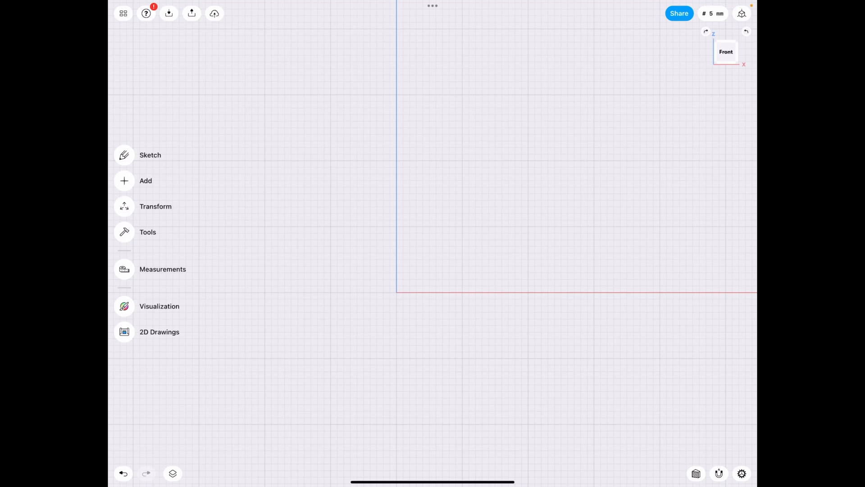
Sketch a closed spline outline centred on the origin on the front plane
{"action": "left_click", "coordinate": [150, 155]}
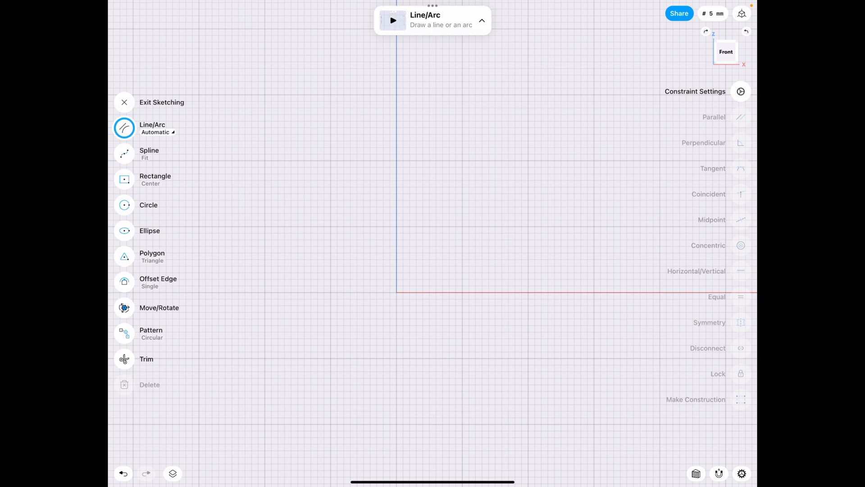
{"action": "left_click", "coordinate": [124, 153]}
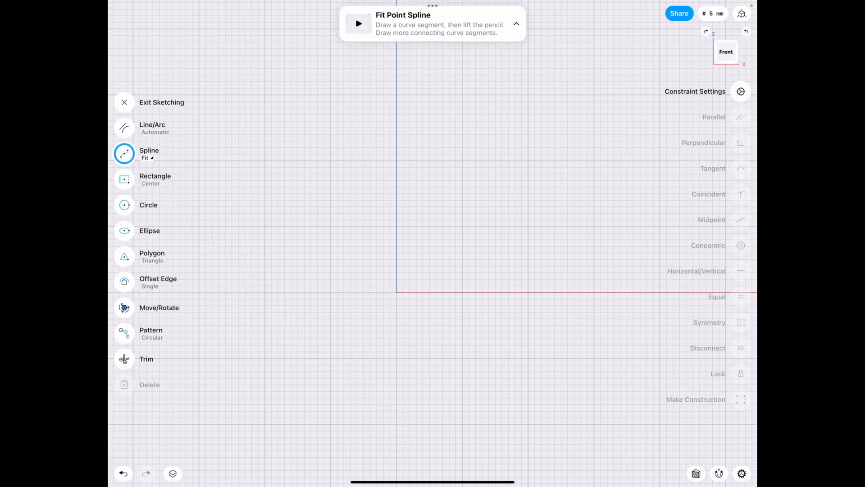
{"action": "left_click", "coordinate": [517, 207]}
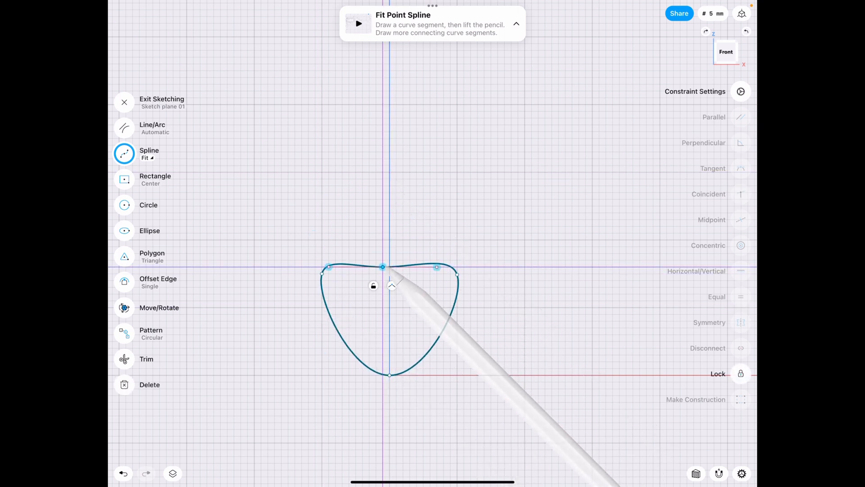
Refine the 185 mm egg outline with Line/Arc and a centred rectangle
{"action": "left_click", "coordinate": [124, 474]}
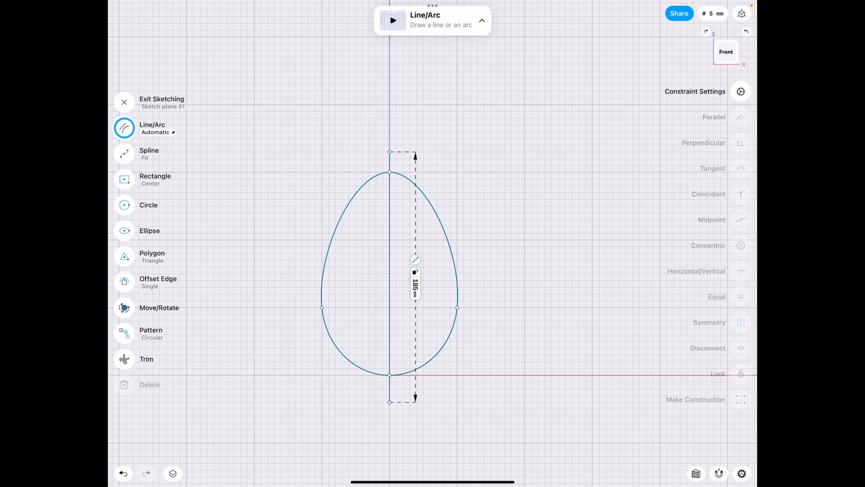
{"action": "left_click", "coordinate": [124, 179]}
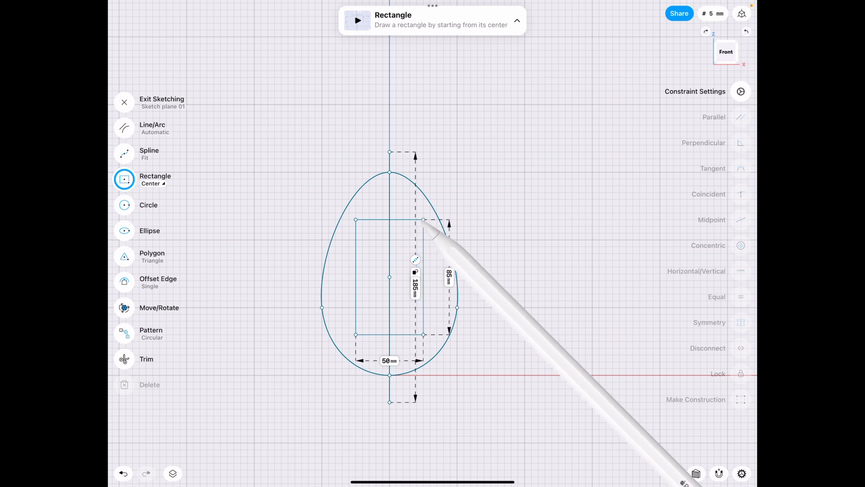
{"action": "left_click", "coordinate": [124, 474]}
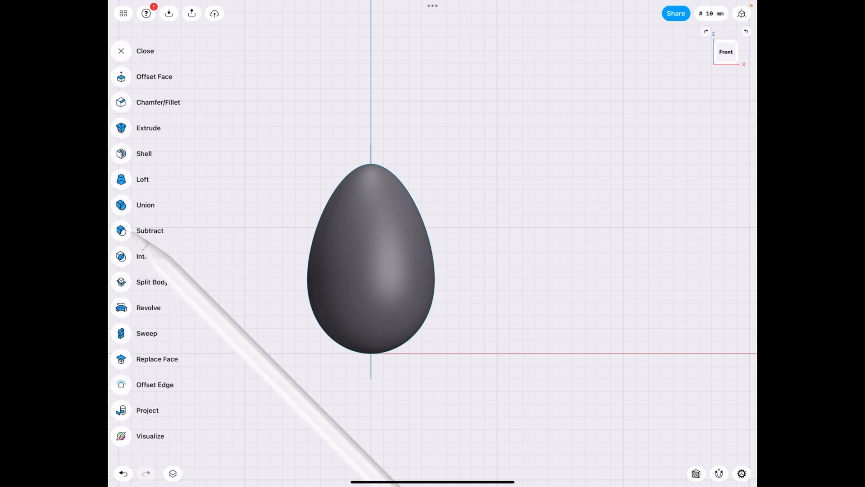
Shell the egg to 4 mm thickness and colour it cream E9E9D8
{"action": "left_click", "coordinate": [144, 153]}
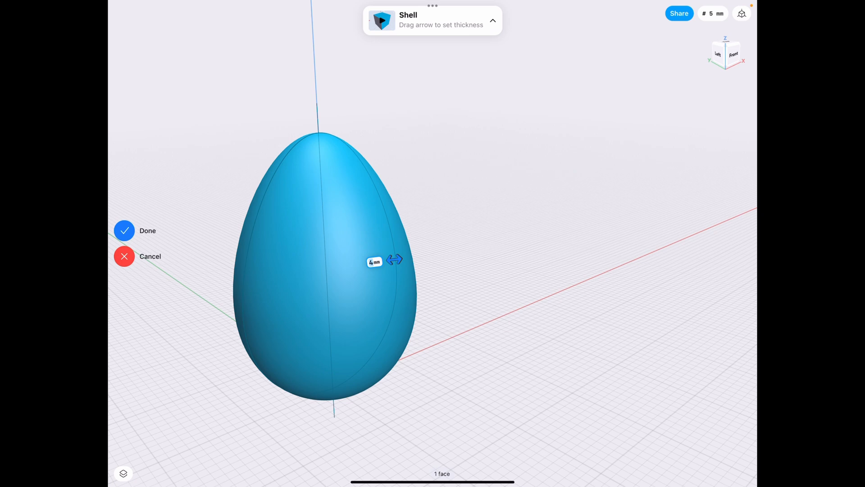
{"action": "left_click", "coordinate": [125, 230]}
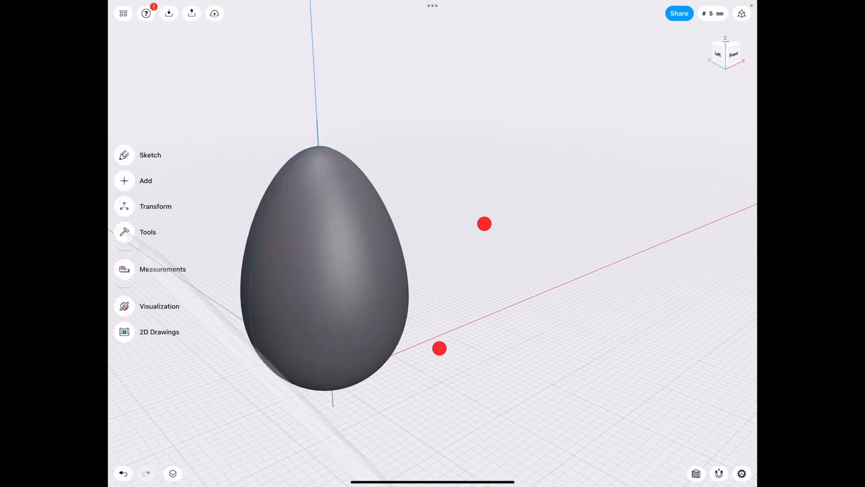
{"action": "left_click", "coordinate": [733, 54]}
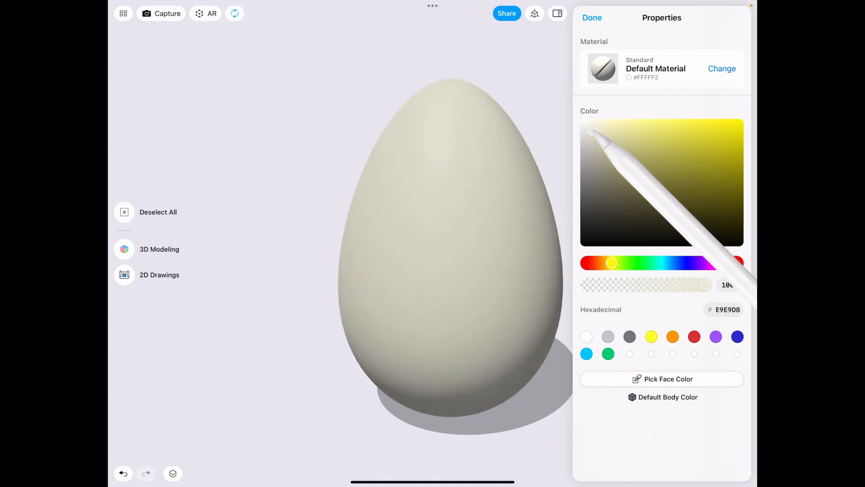
Leave Visualization and start a front-view sketch for the 158 mm line beside the egg
{"action": "left_click", "coordinate": [592, 17]}
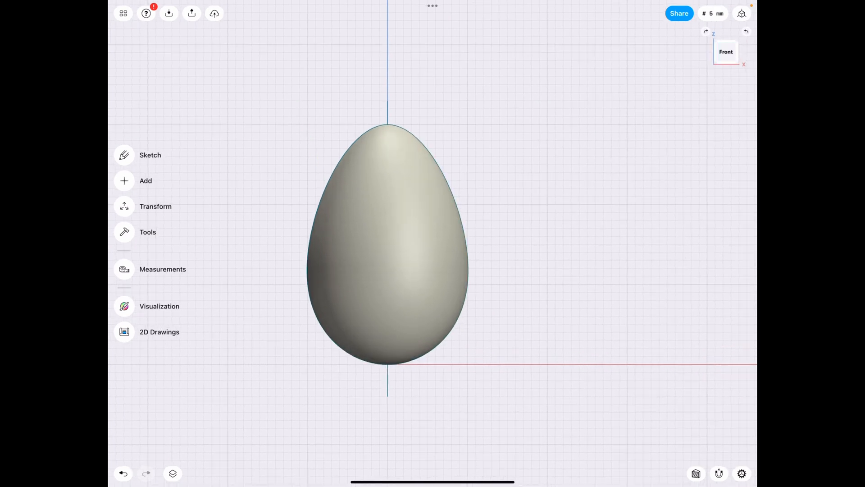
{"action": "left_click", "coordinate": [149, 155]}
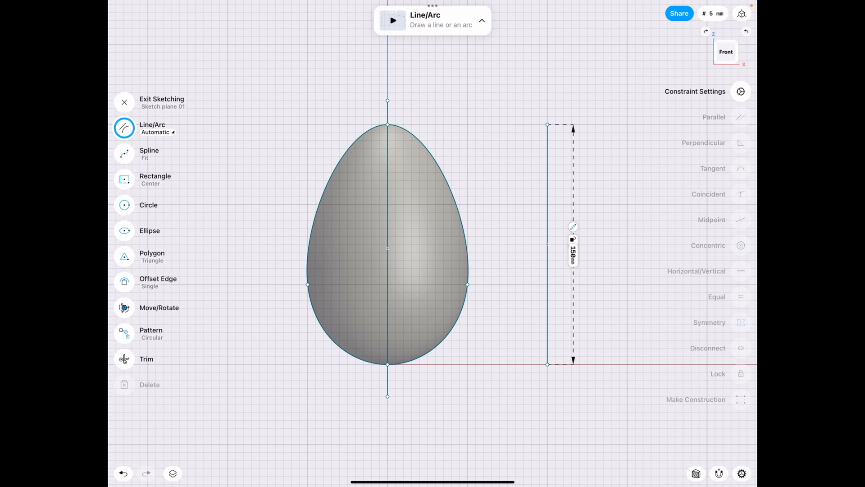
Draw the 155 mm cutting lines across and below the egg and rotate them -25°
{"action": "left_click", "coordinate": [475, 285]}
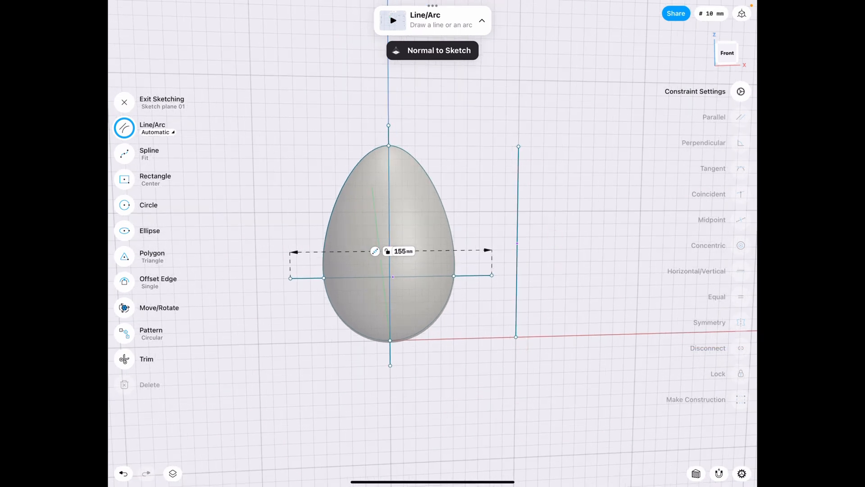
{"action": "left_click", "coordinate": [291, 374]}
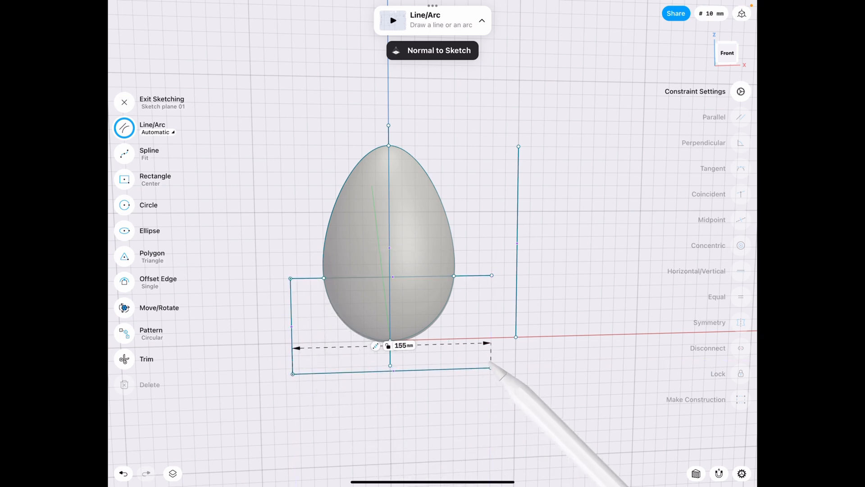
{"action": "left_click", "coordinate": [124, 103]}
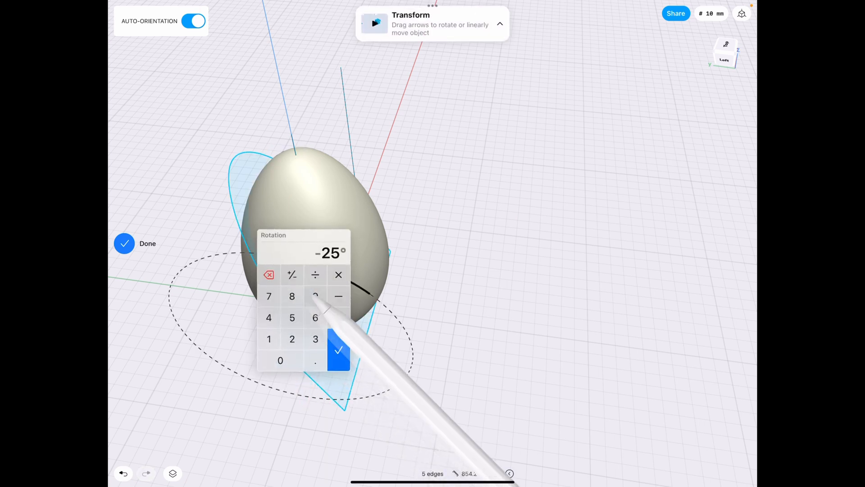
Confirm the -25° tilt and begin Split Body on the egg
{"action": "left_click", "coordinate": [339, 352]}
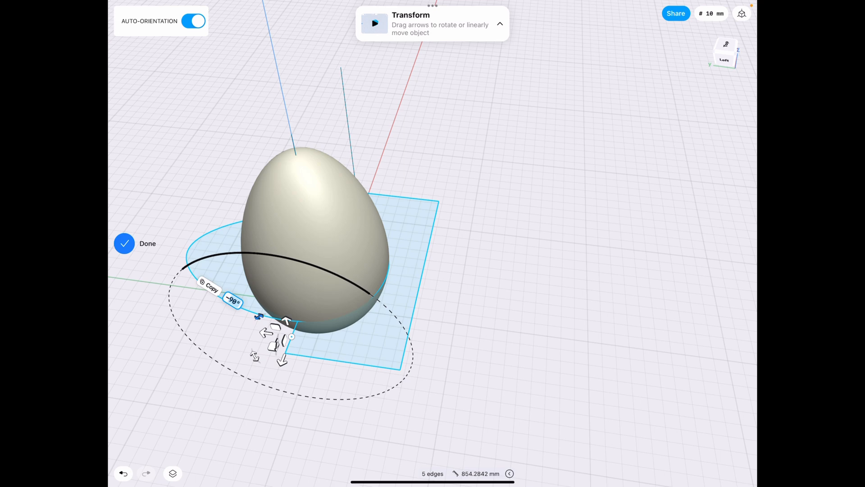
{"action": "left_click", "coordinate": [123, 243]}
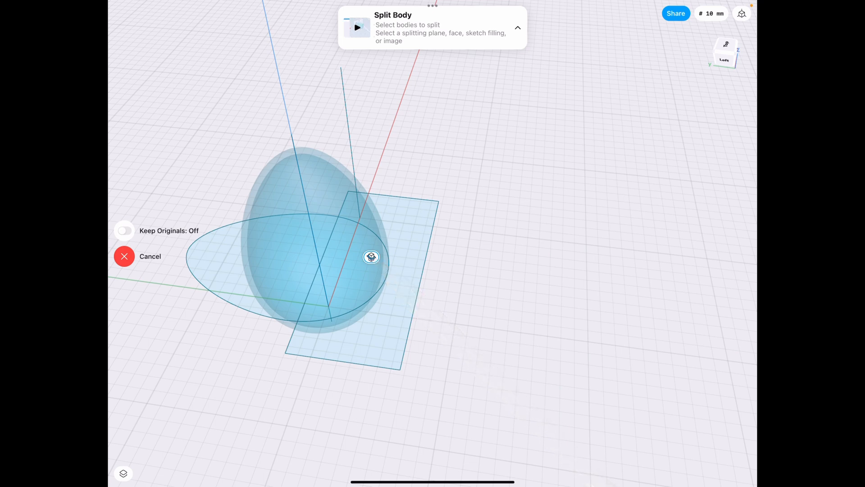
Split the egg along the plane and lift the top cap 38 mm
{"action": "left_click", "coordinate": [124, 256]}
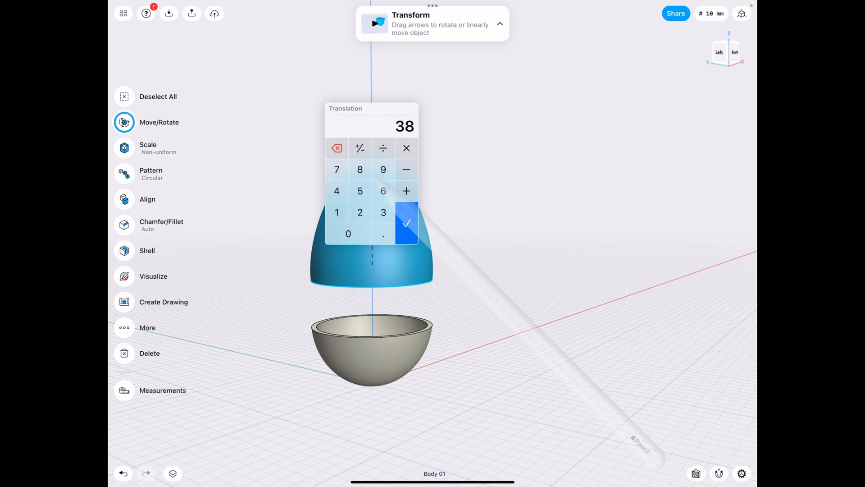
{"action": "left_click", "coordinate": [405, 223]}
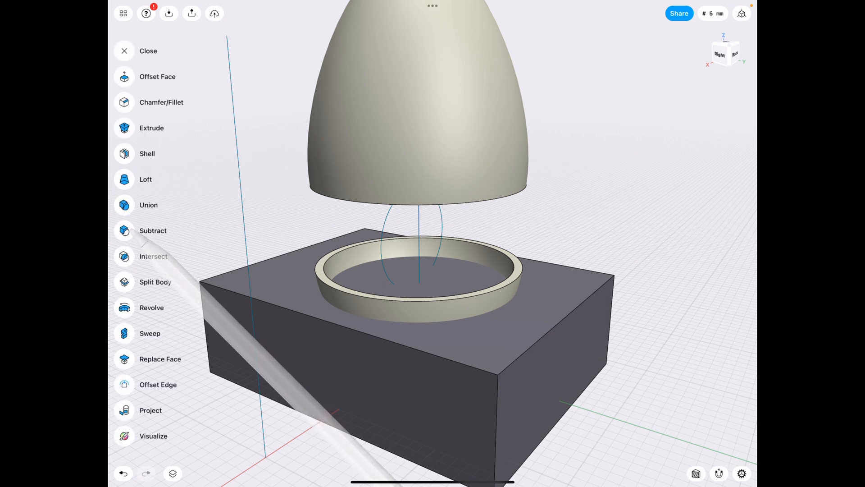
Subtract the ring from the block, then offset the top cap's rim edge
{"action": "left_click", "coordinate": [152, 231]}
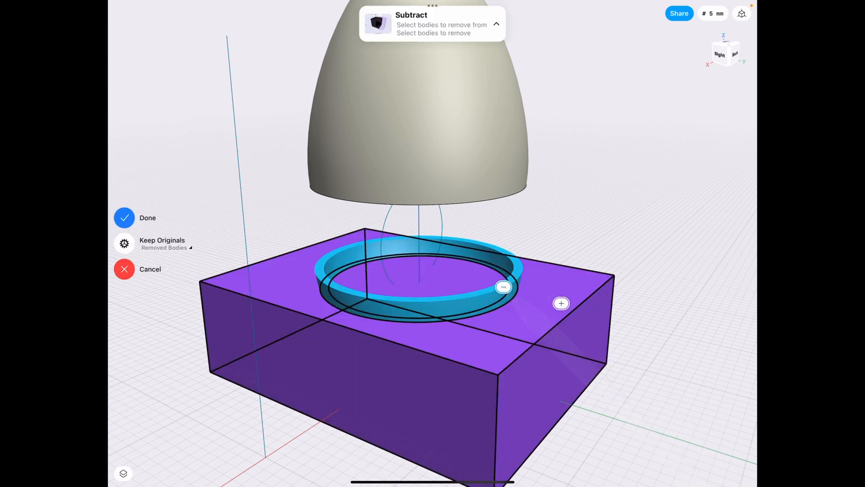
{"action": "left_click", "coordinate": [124, 217]}
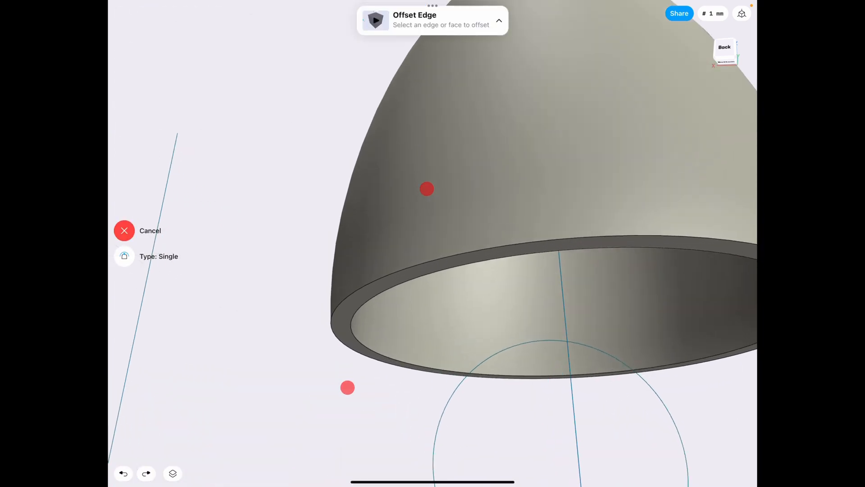
{"action": "left_click", "coordinate": [427, 188]}
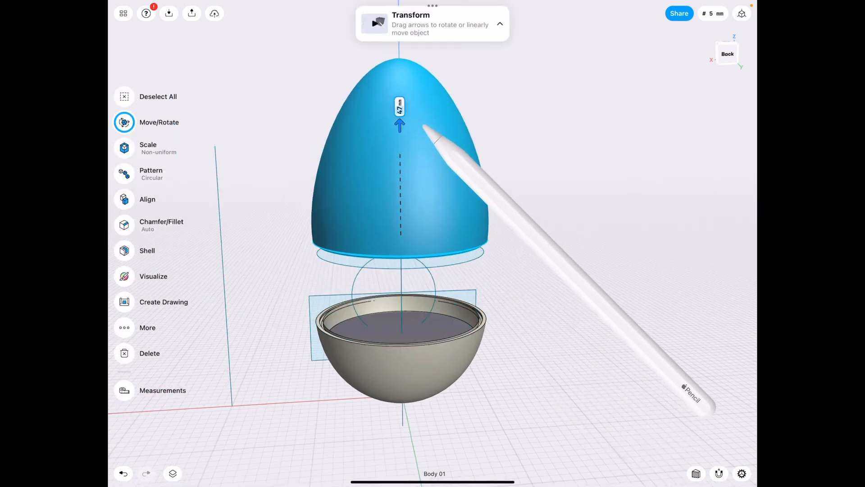
Confirm raising the top cap 47 mm
{"action": "left_click", "coordinate": [398, 106]}
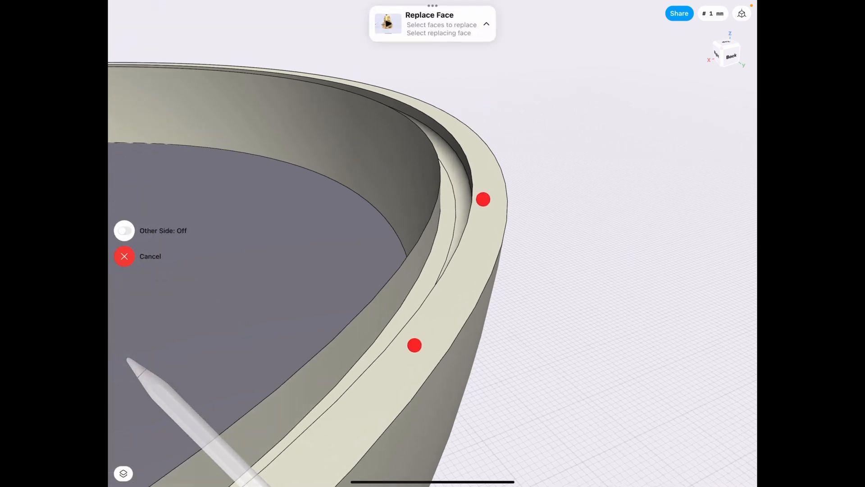
Colour the egg's inner bottom face bright yellow
{"action": "left_click", "coordinate": [414, 345]}
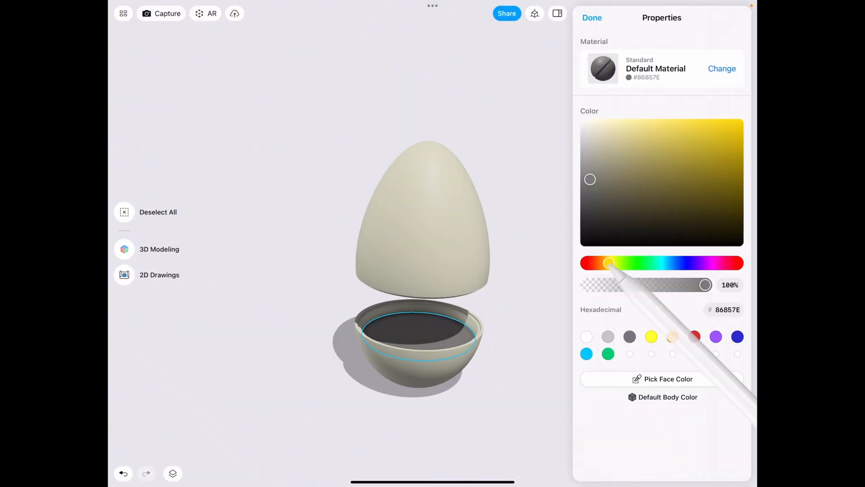
{"action": "left_click", "coordinate": [591, 17]}
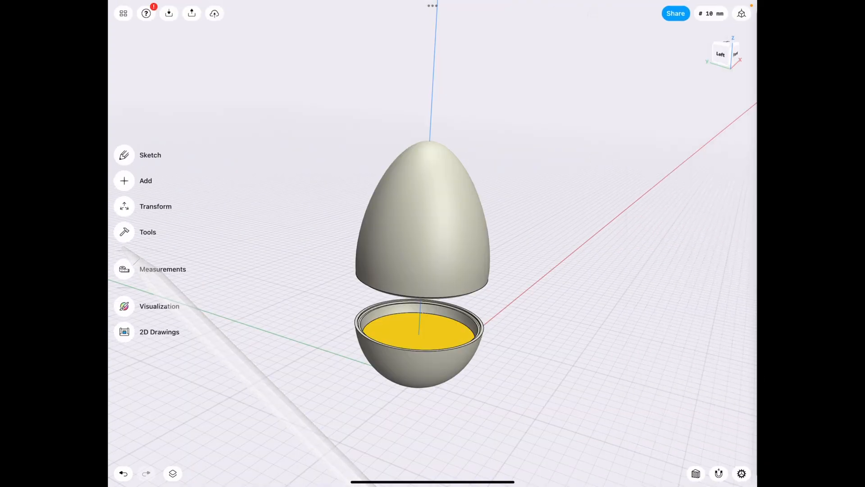